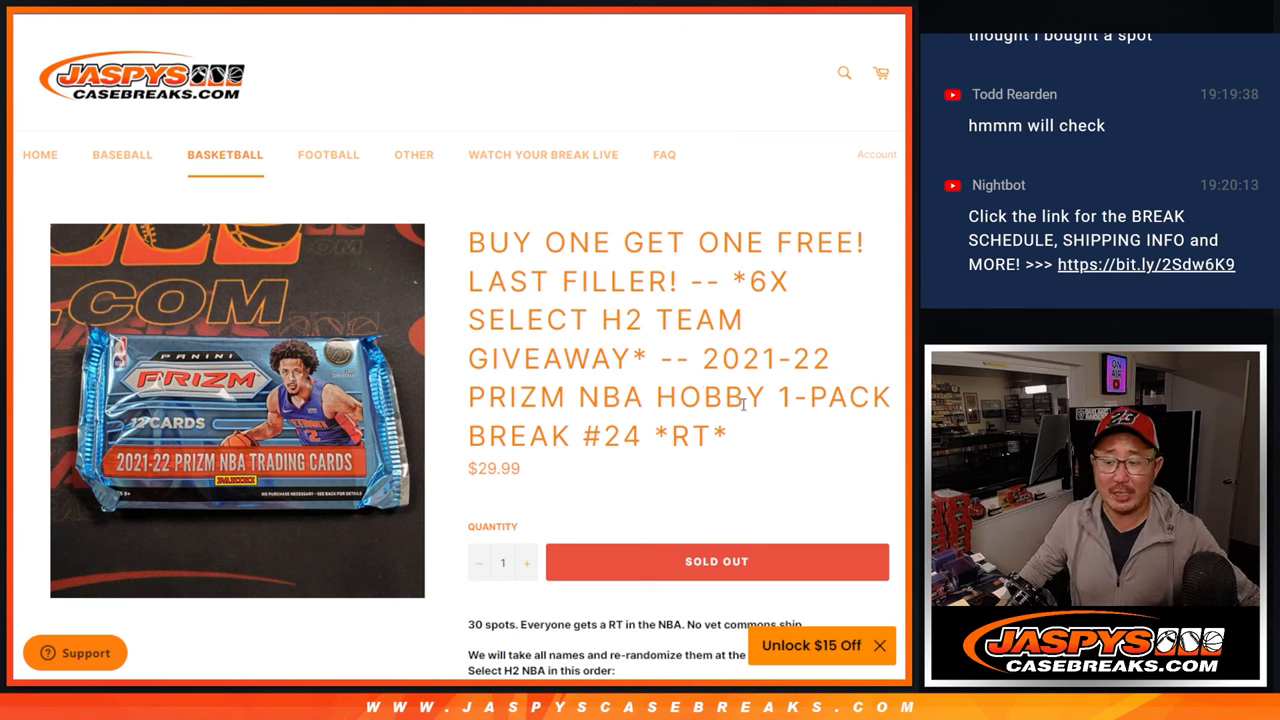
# - Review the Prizm NBA 1-pack break #24 listing, then switch to RANDOM.ORG's two-dice roller
pyautogui.moveTo(700, 358); pyautogui.dragTo(728, 435)
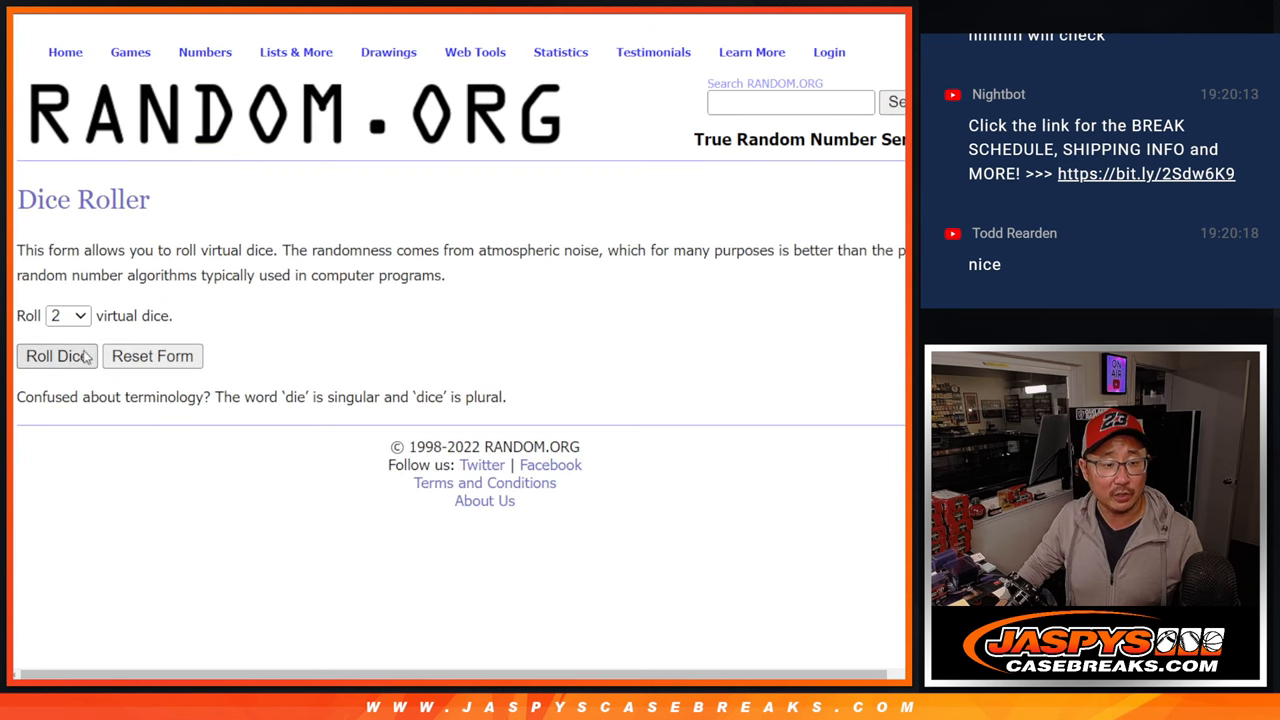
# - Roll the dice, shuffle the 30 buyer names, and select the randomized names for copying
pyautogui.click(56, 356)
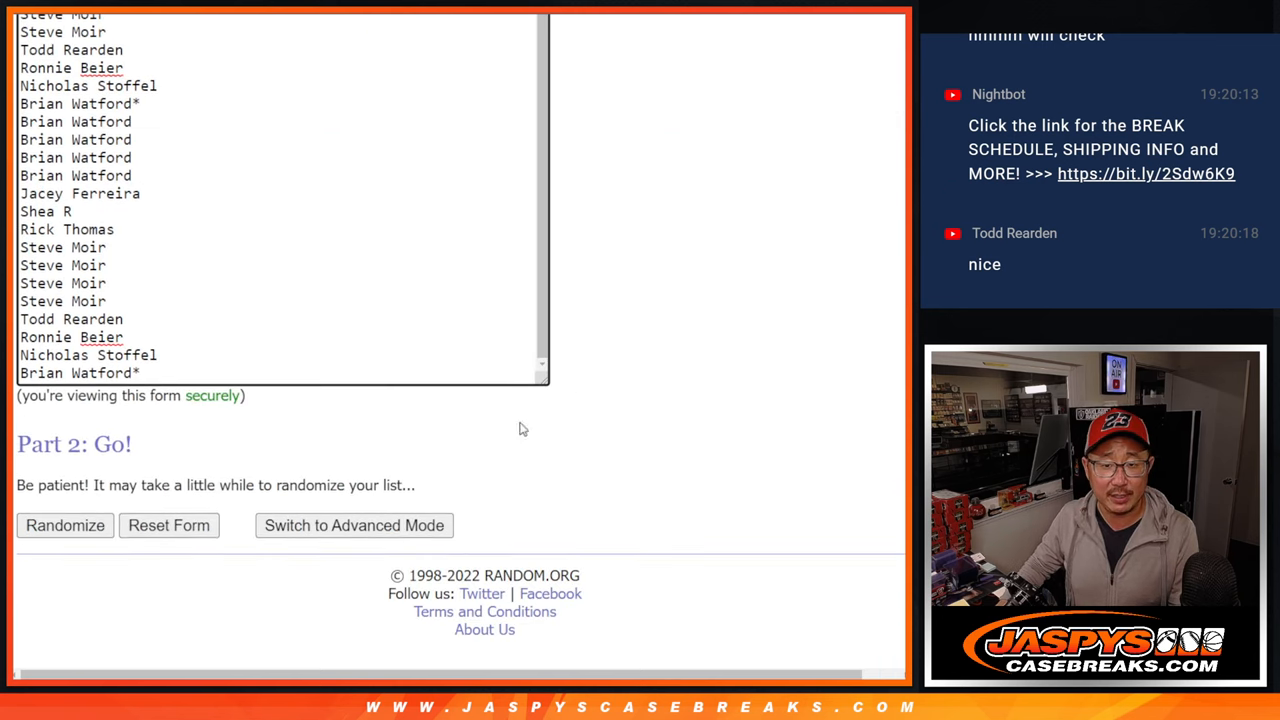
pyautogui.click(65, 525)
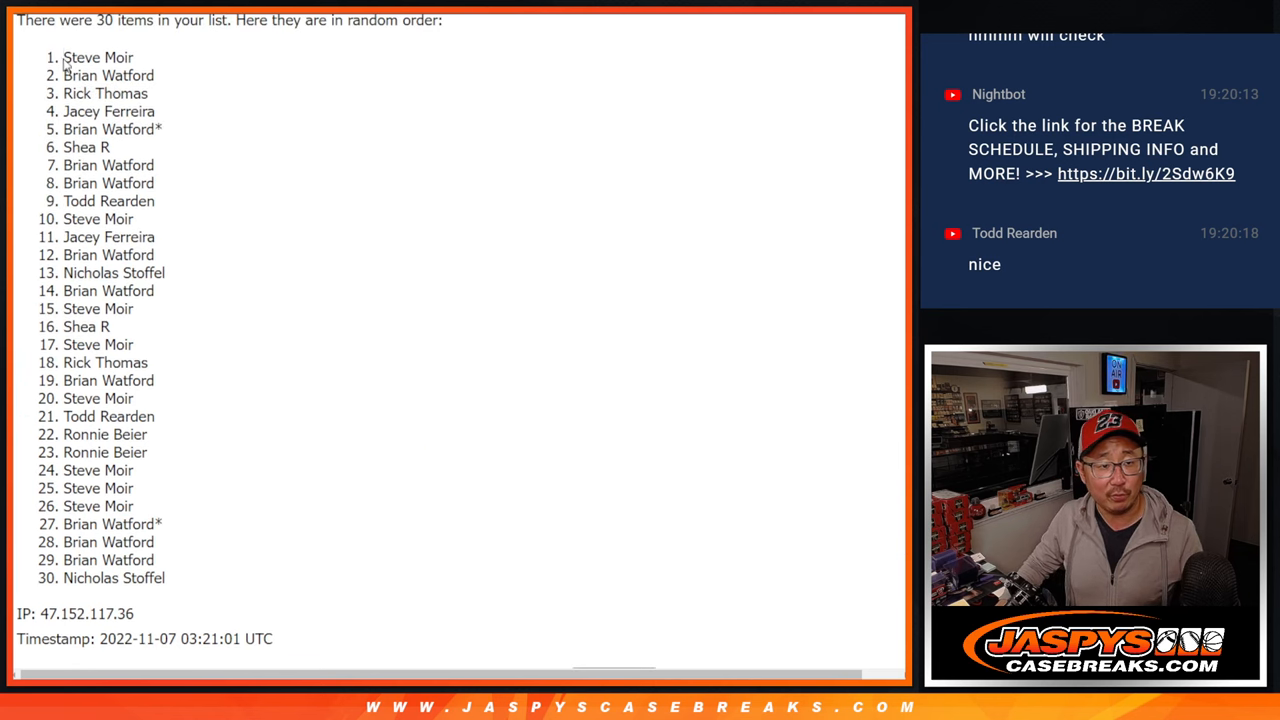
pyautogui.moveTo(64, 57); pyautogui.dragTo(170, 578)
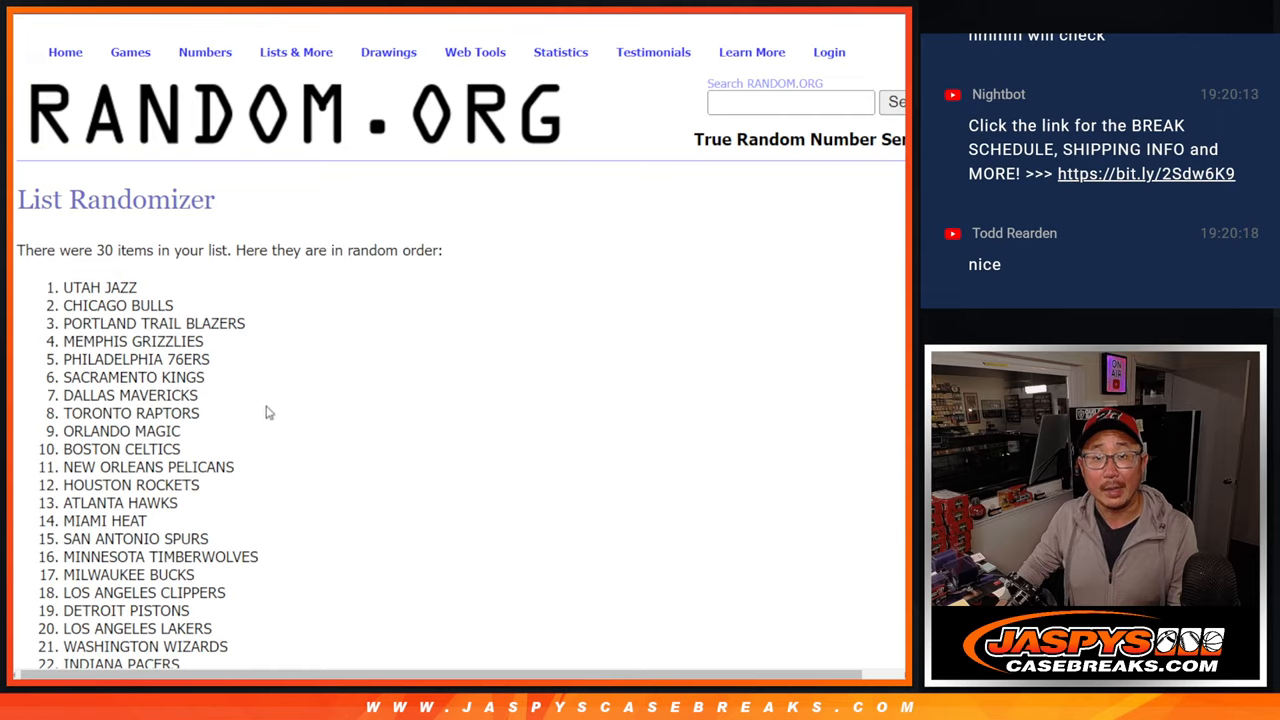
# - Scroll the randomized NBA team results to paste them beside the names in column B
pyautogui.scroll(-3)
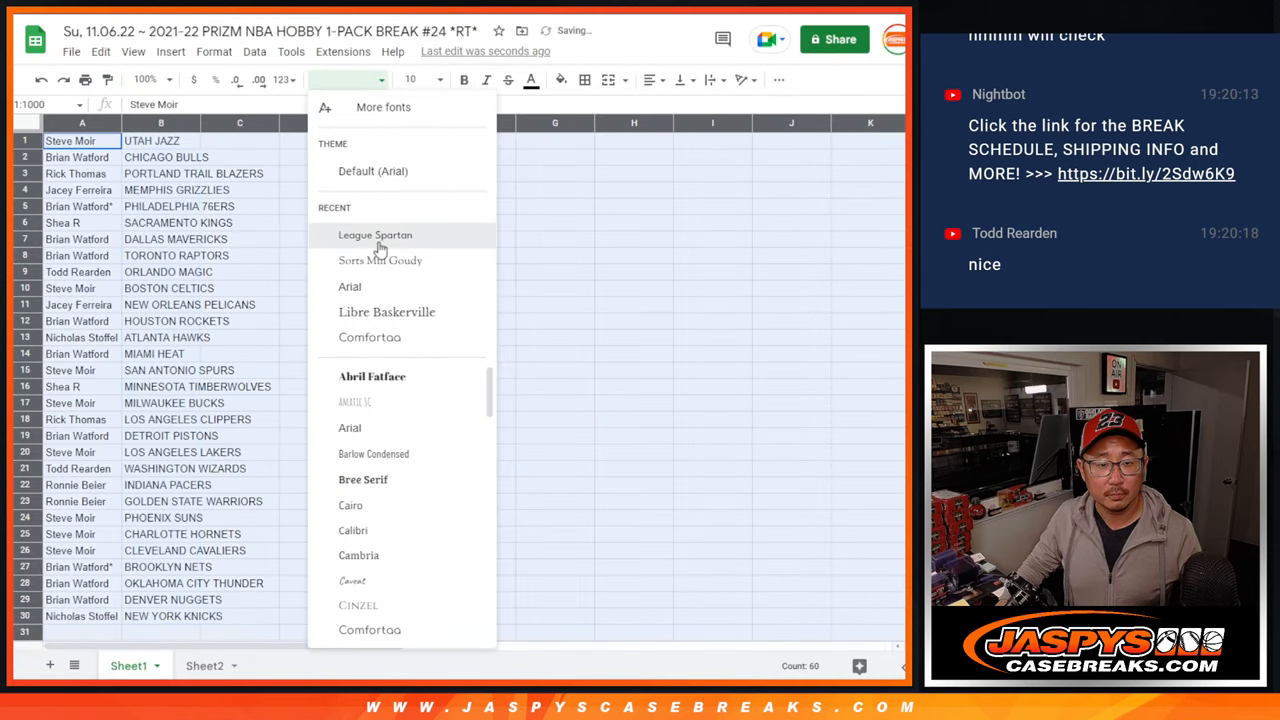
# - Apply League Spartan to the list, review all 30 rows at 150% zoom, then zoom back out
pyautogui.click(375, 234)
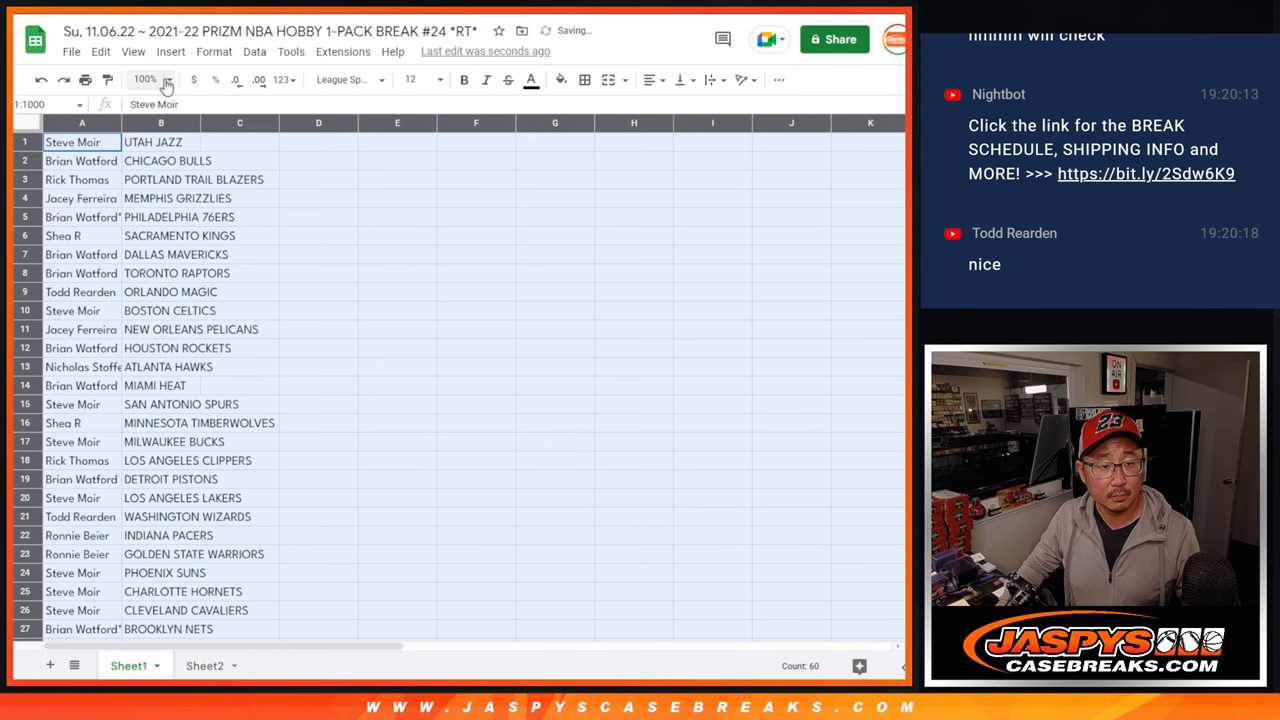
pyautogui.click(145, 79)
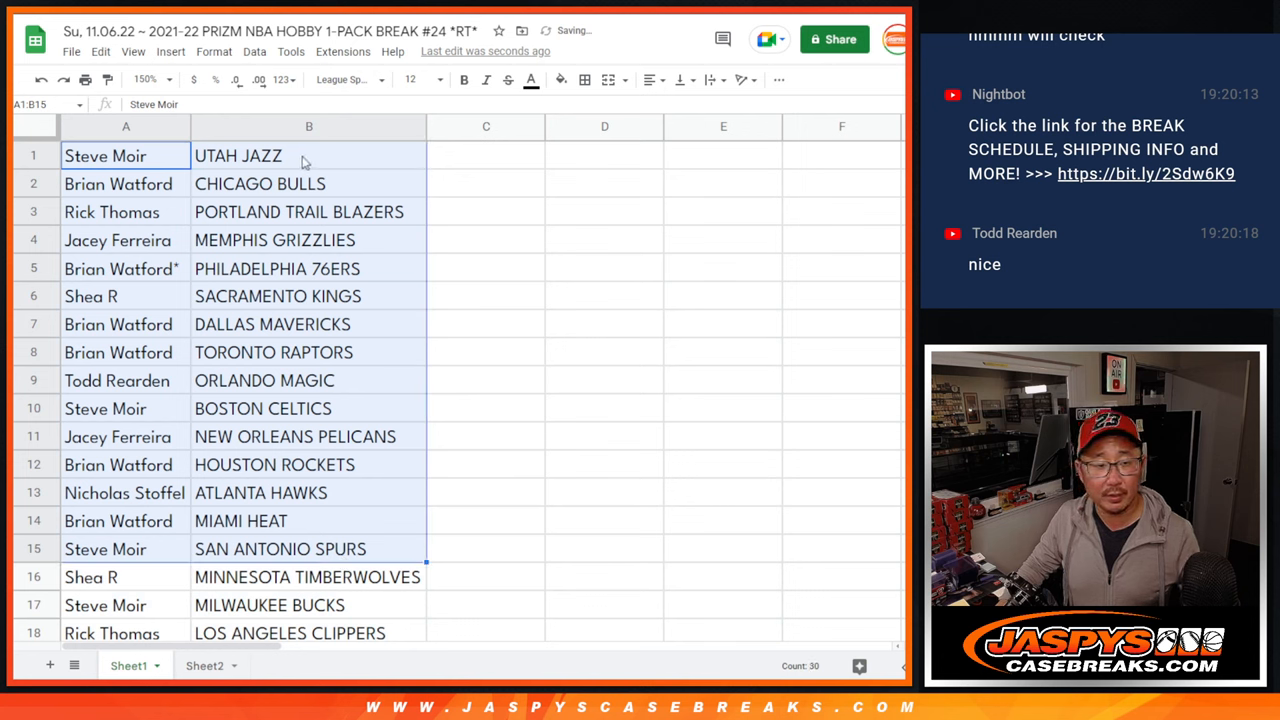
pyautogui.scroll(-3)
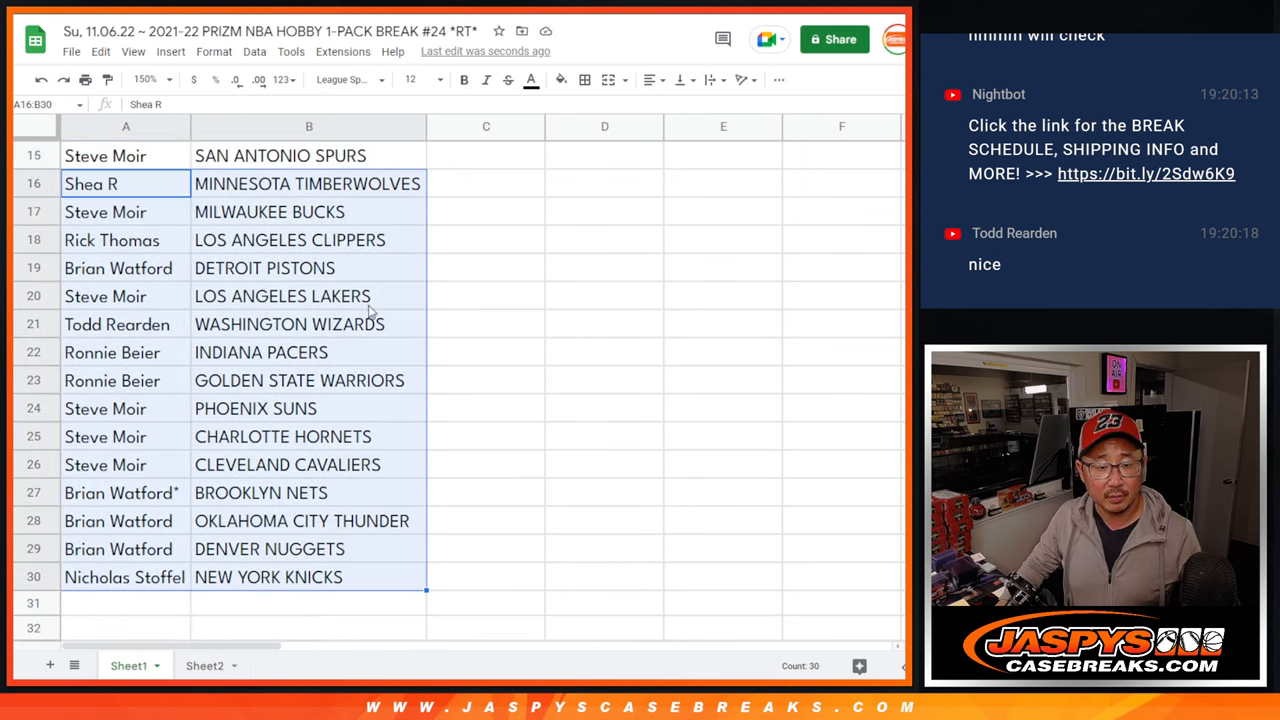
pyautogui.scroll(3)
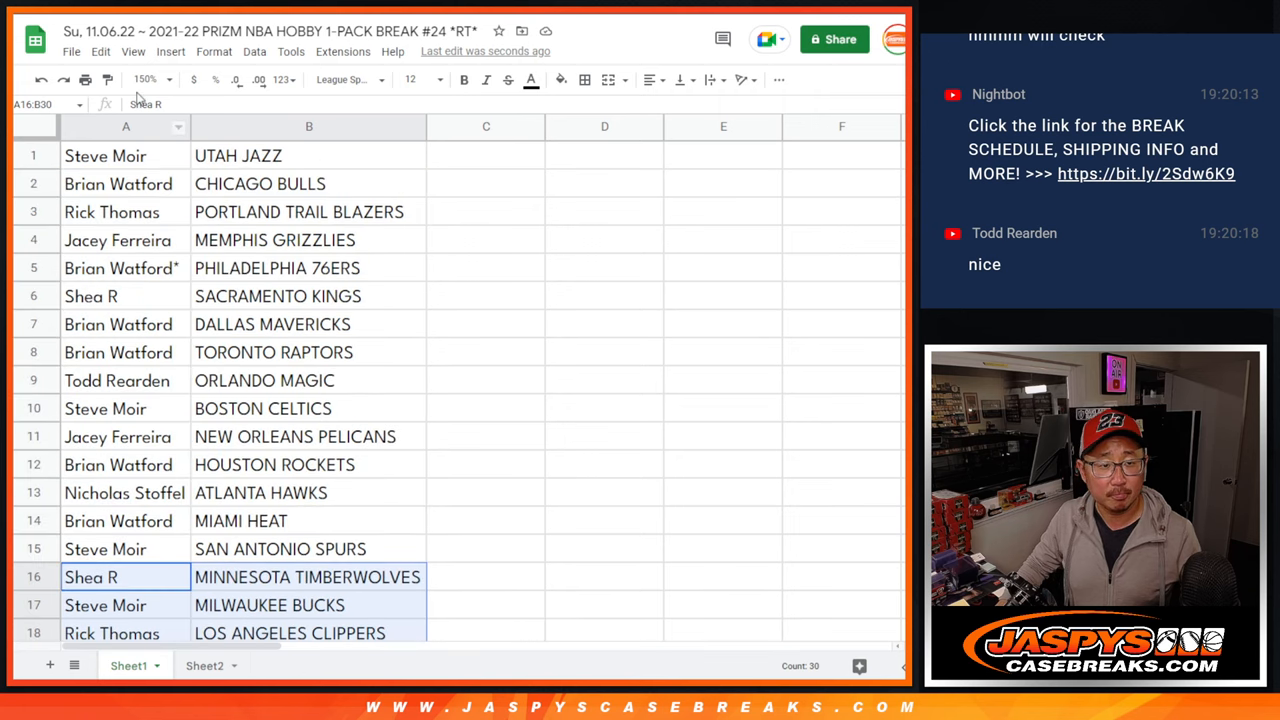
pyautogui.click(145, 79)
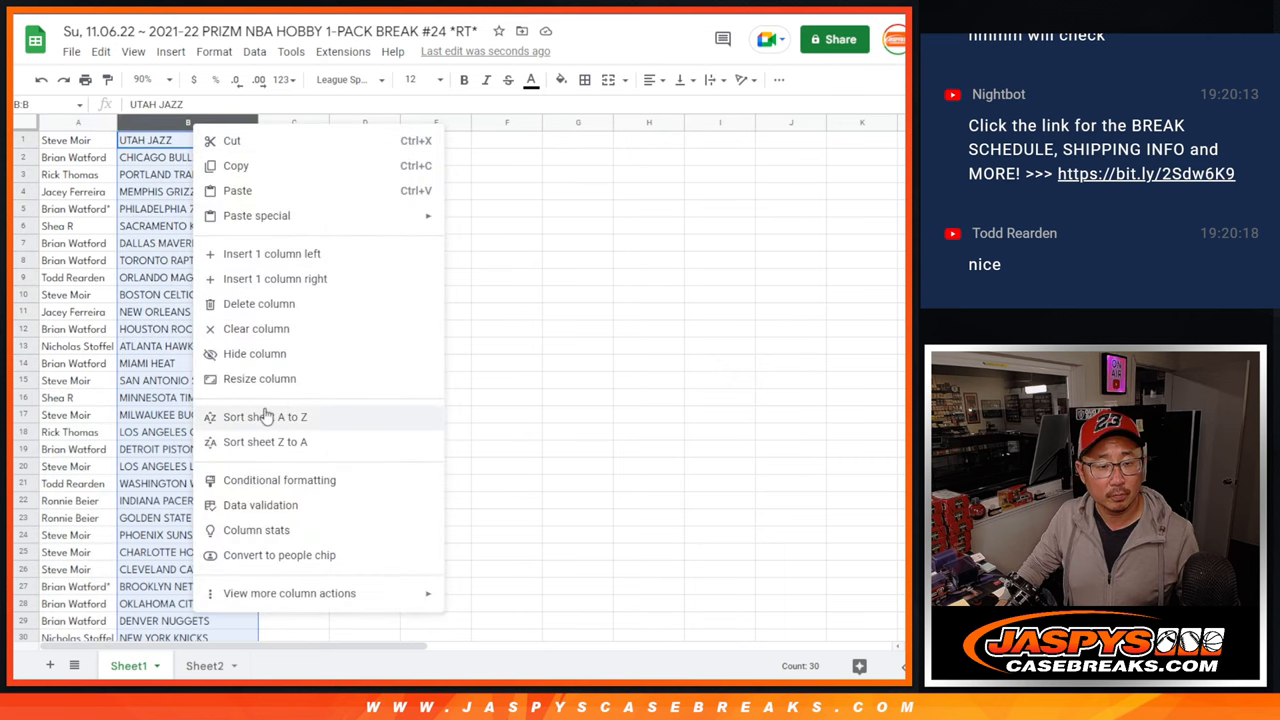
# - Sort the sheet A to Z by team and print it on one portrait page
pyautogui.click(264, 417)
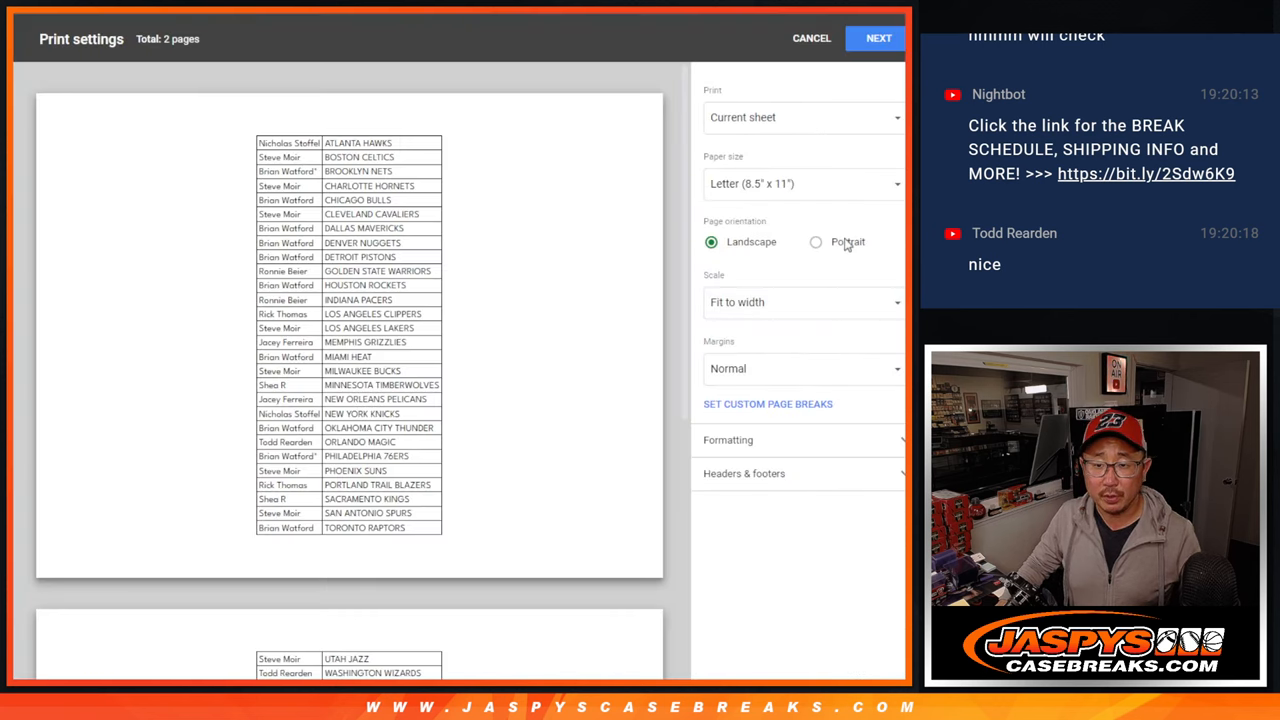
pyautogui.click(816, 241)
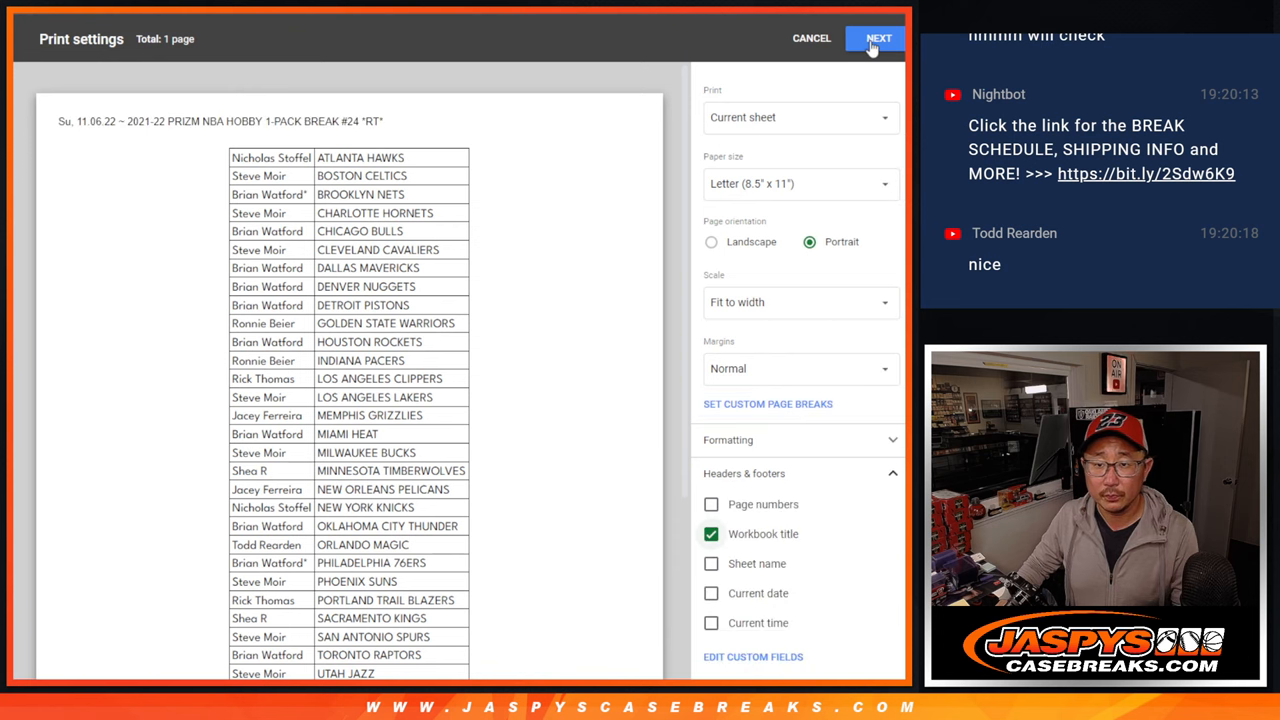
pyautogui.click(876, 38)
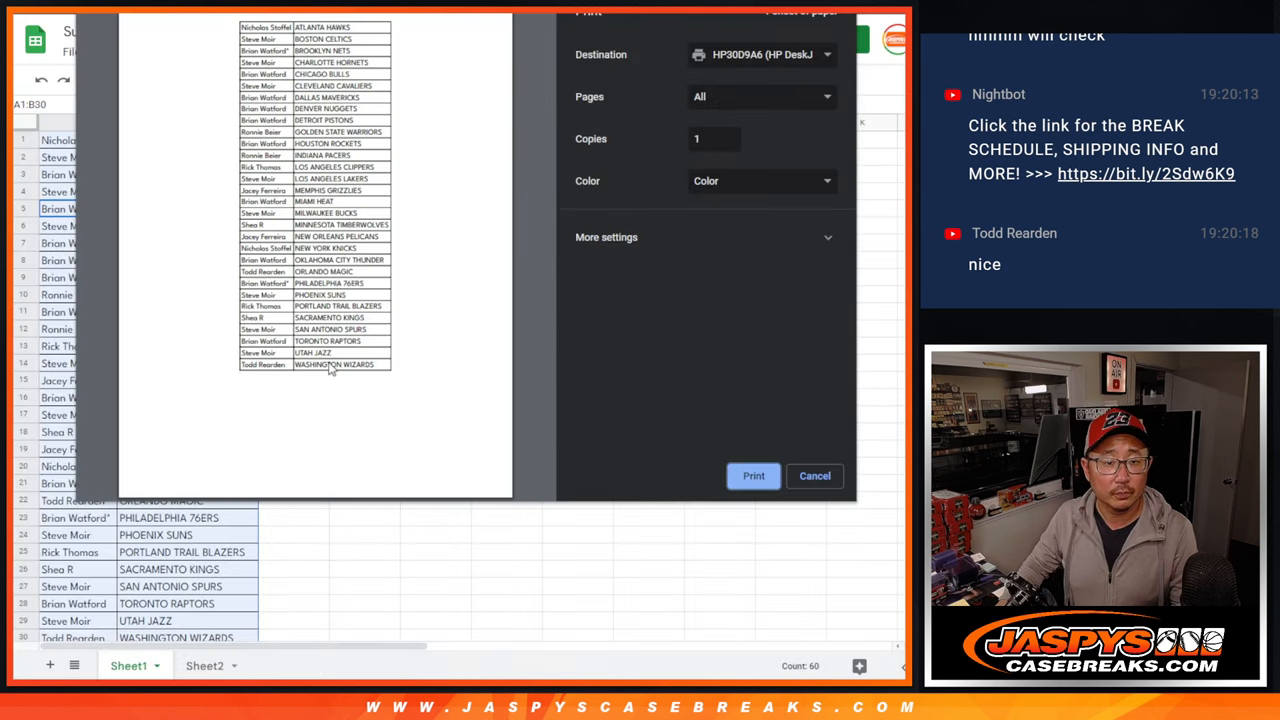
pyautogui.click(814, 475)
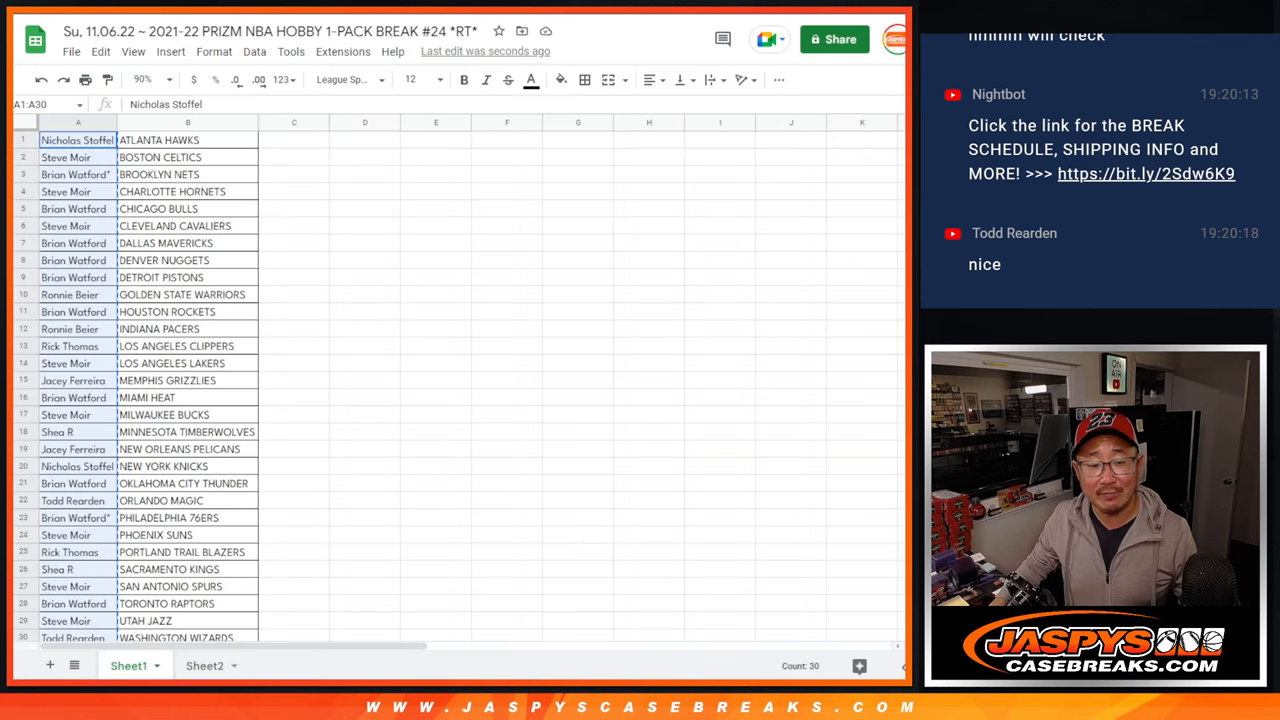
# - View Sheet2's team codes GSW–WSH, then return to the names shuffled seven times
pyautogui.click(203, 665)
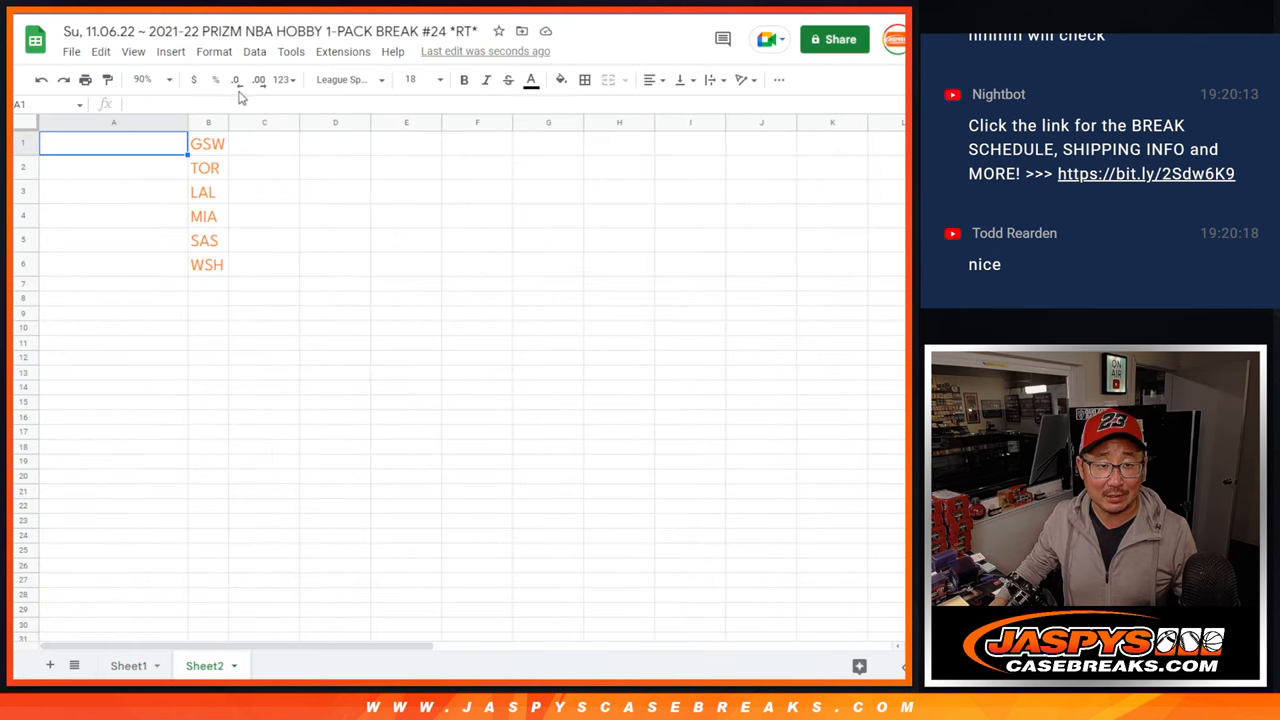
pyautogui.click(144, 79)
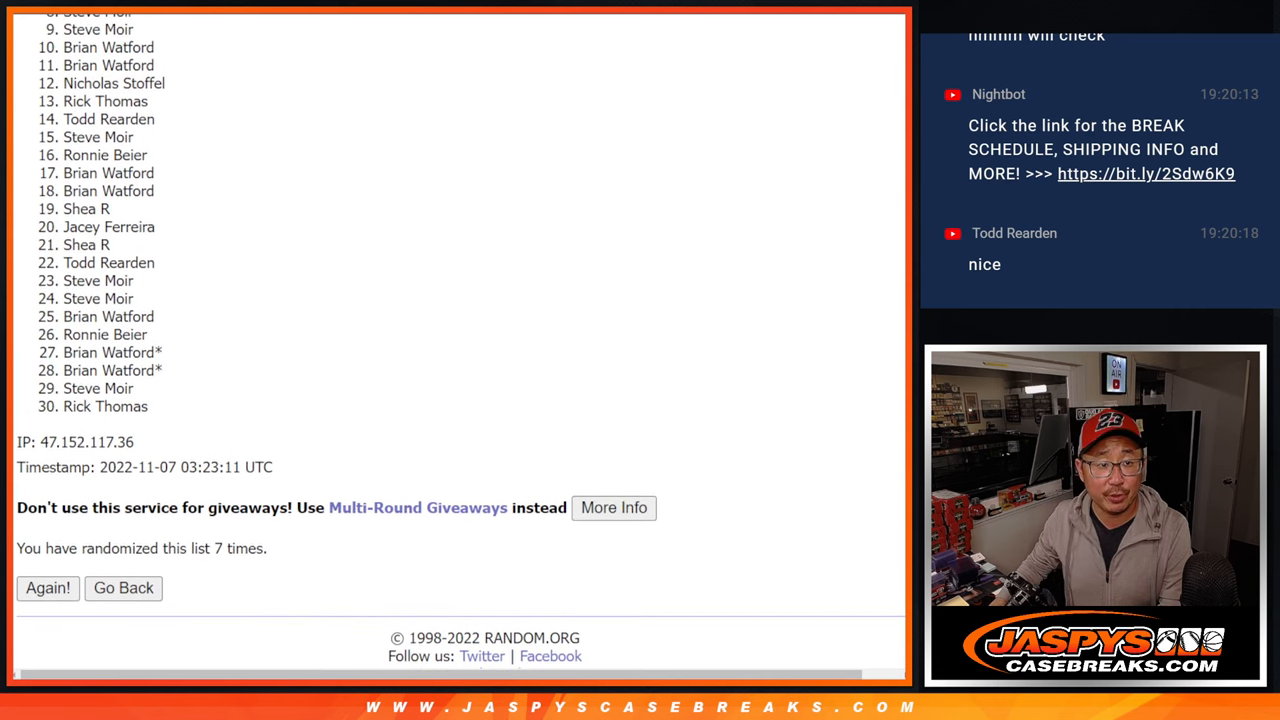
# - Scroll to the top of the RANDOM.ORG results to reach names 1–6
pyautogui.scroll(3)
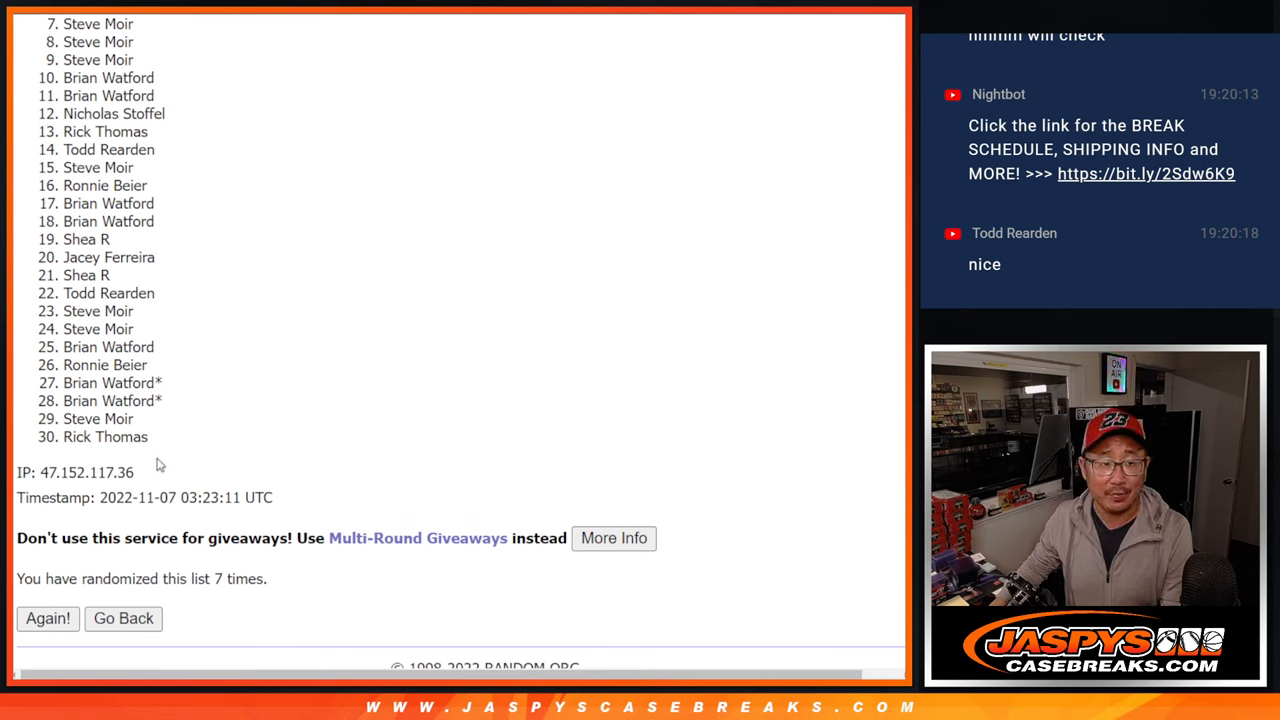
pyautogui.moveTo(693, 301)
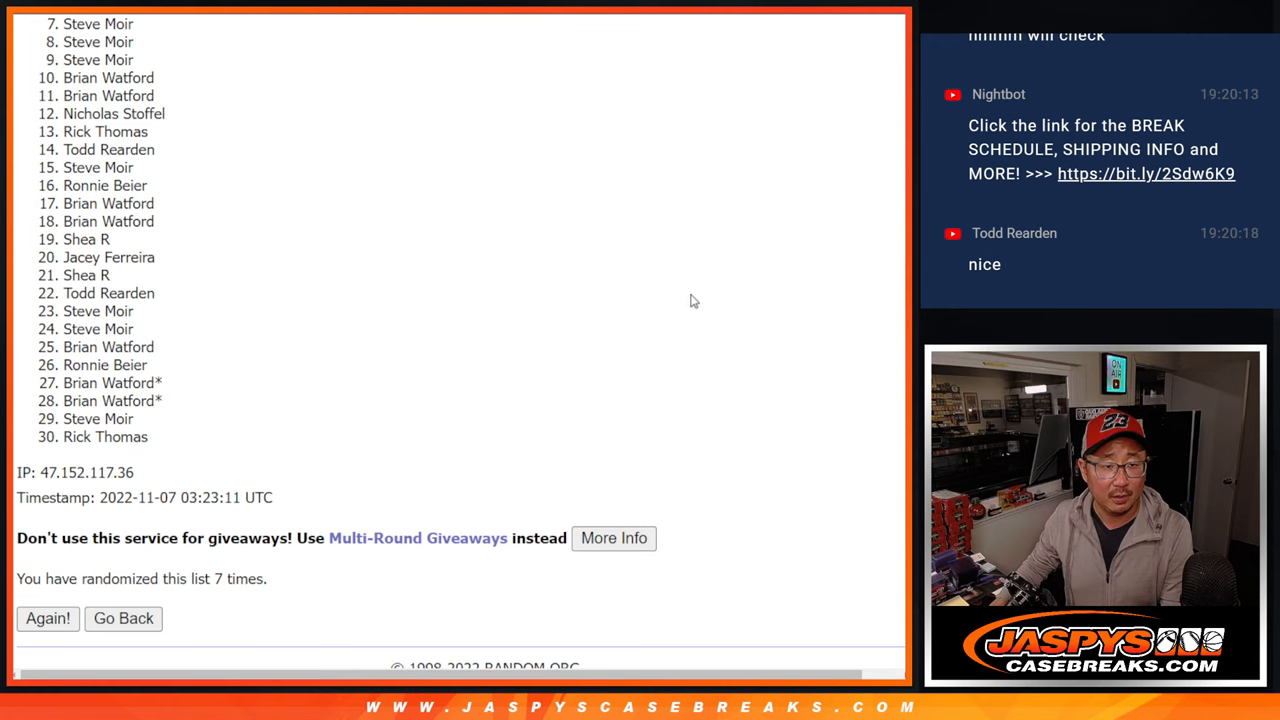
pyautogui.moveTo(901, 255)
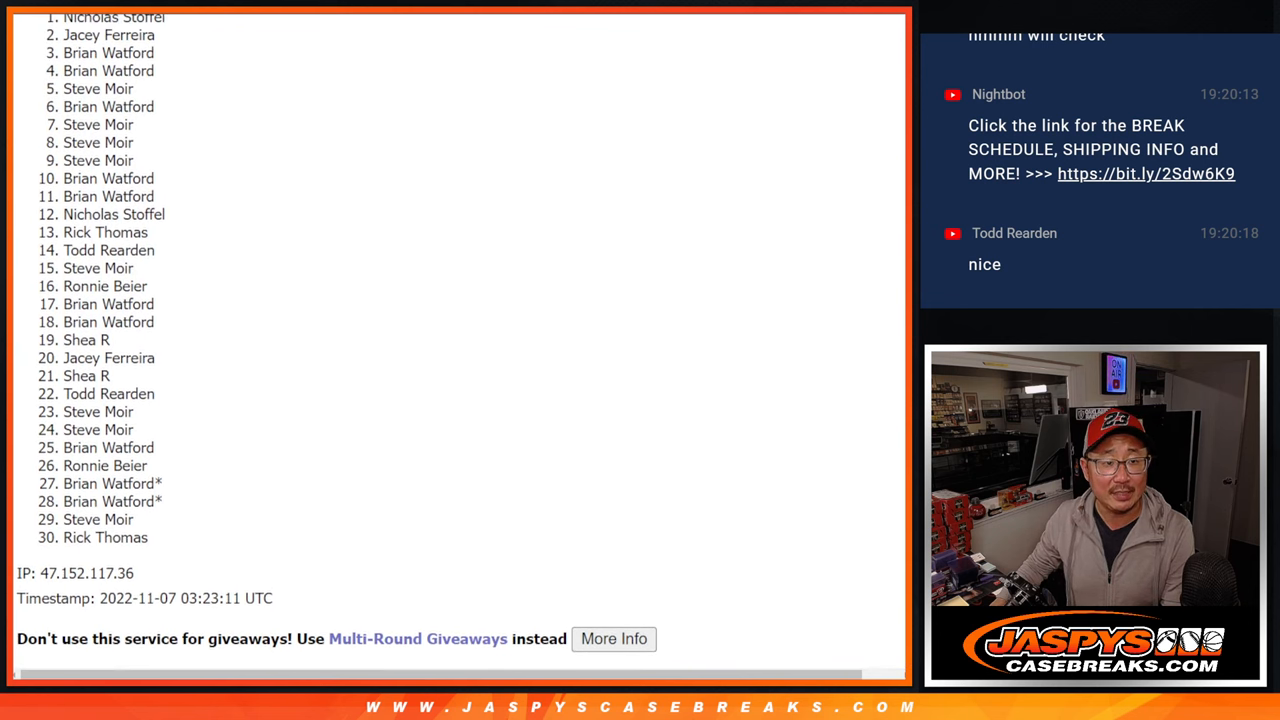
pyautogui.scroll(3)
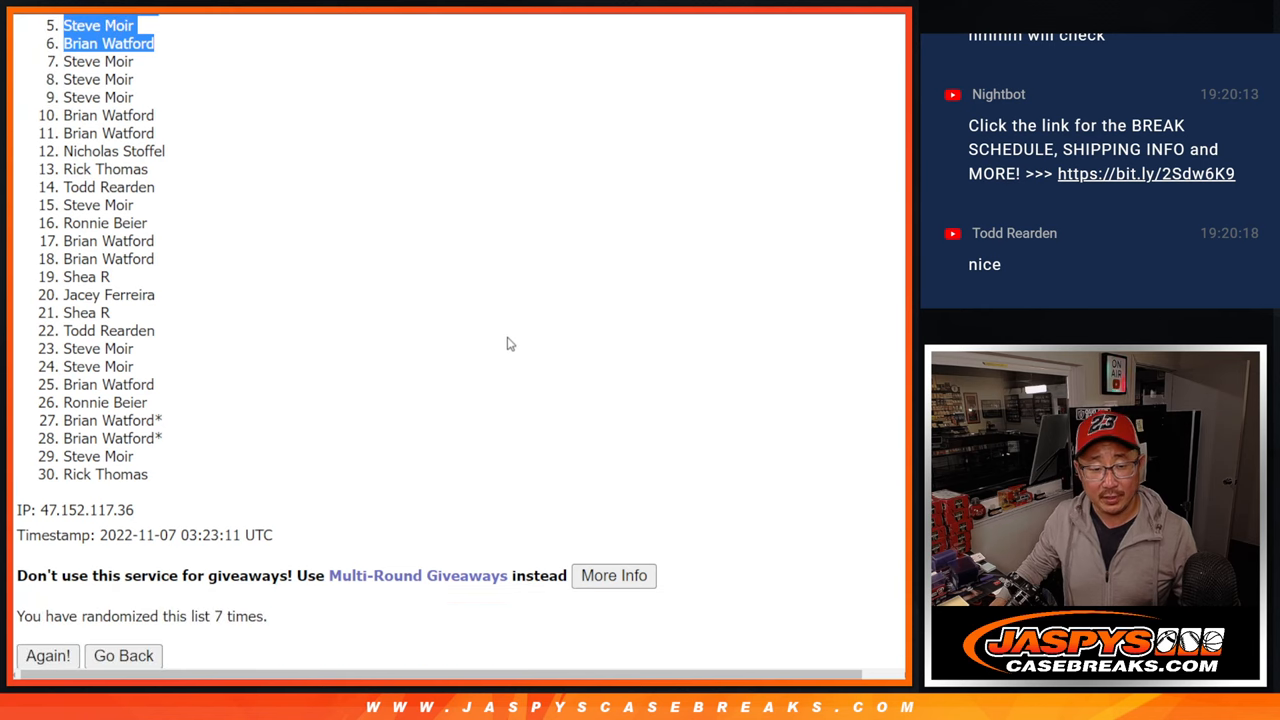
pyautogui.scroll(3)
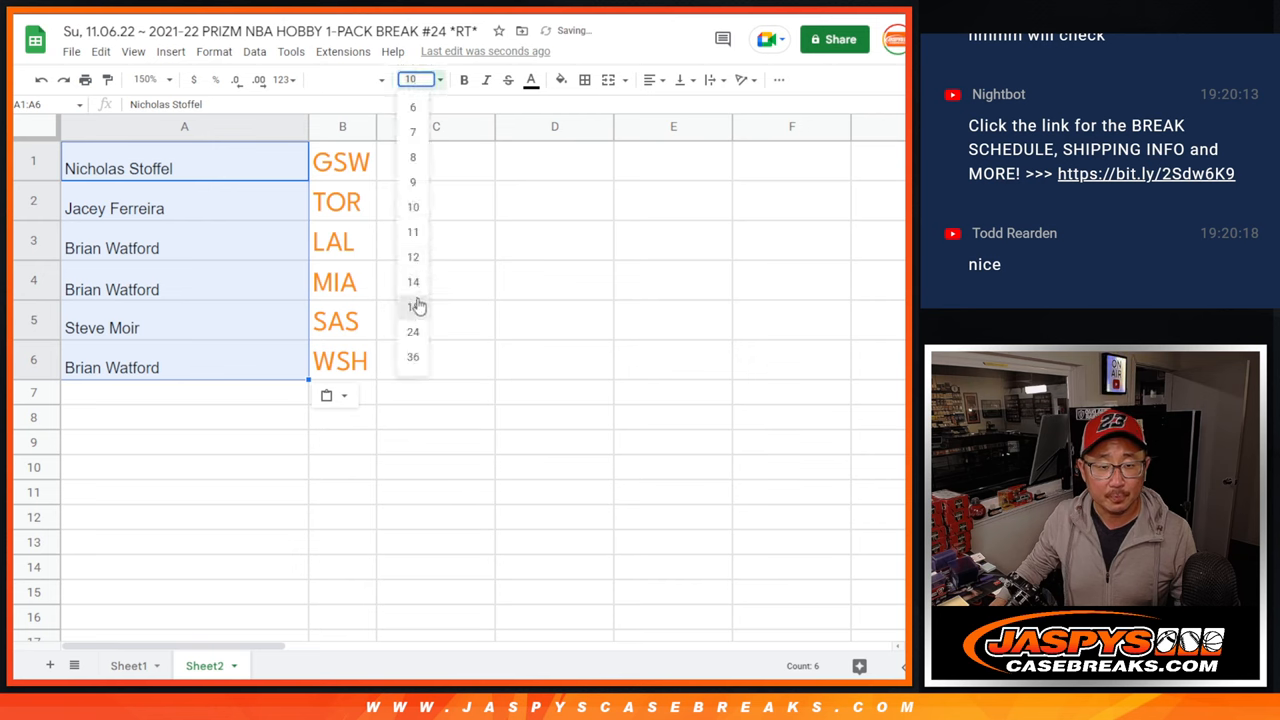
pyautogui.click(413, 307)
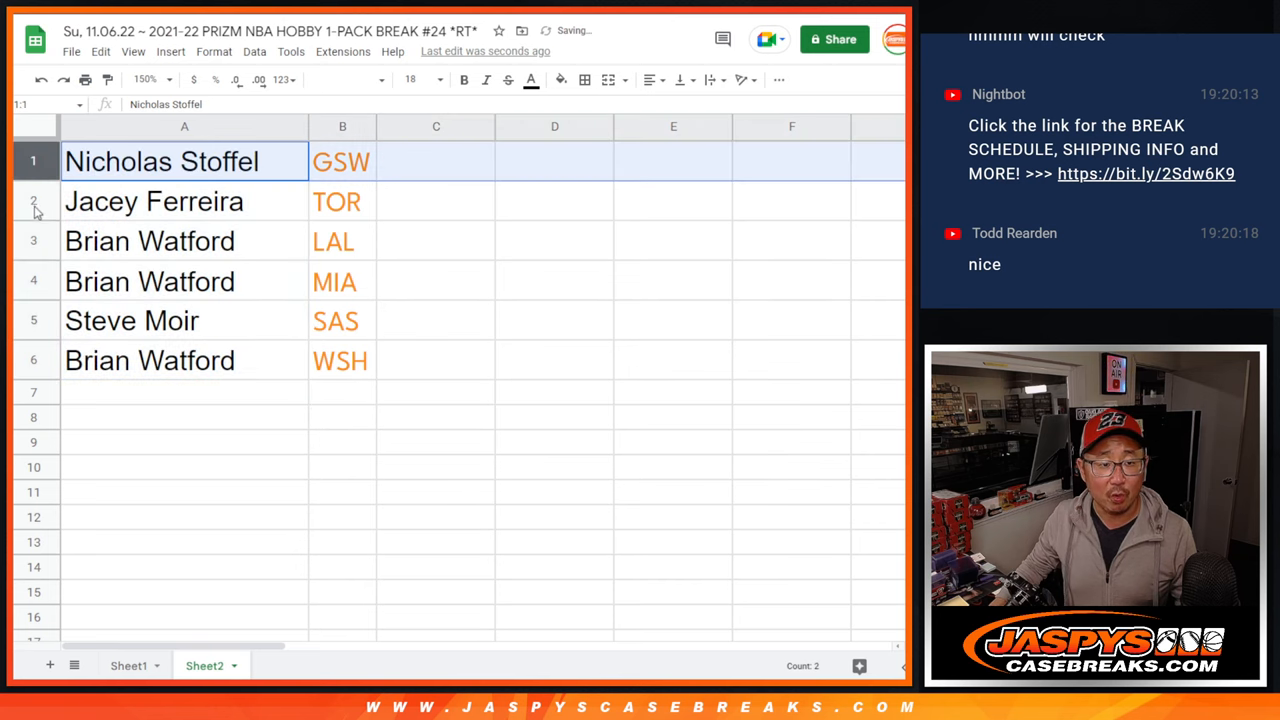
pyautogui.click(184, 281)
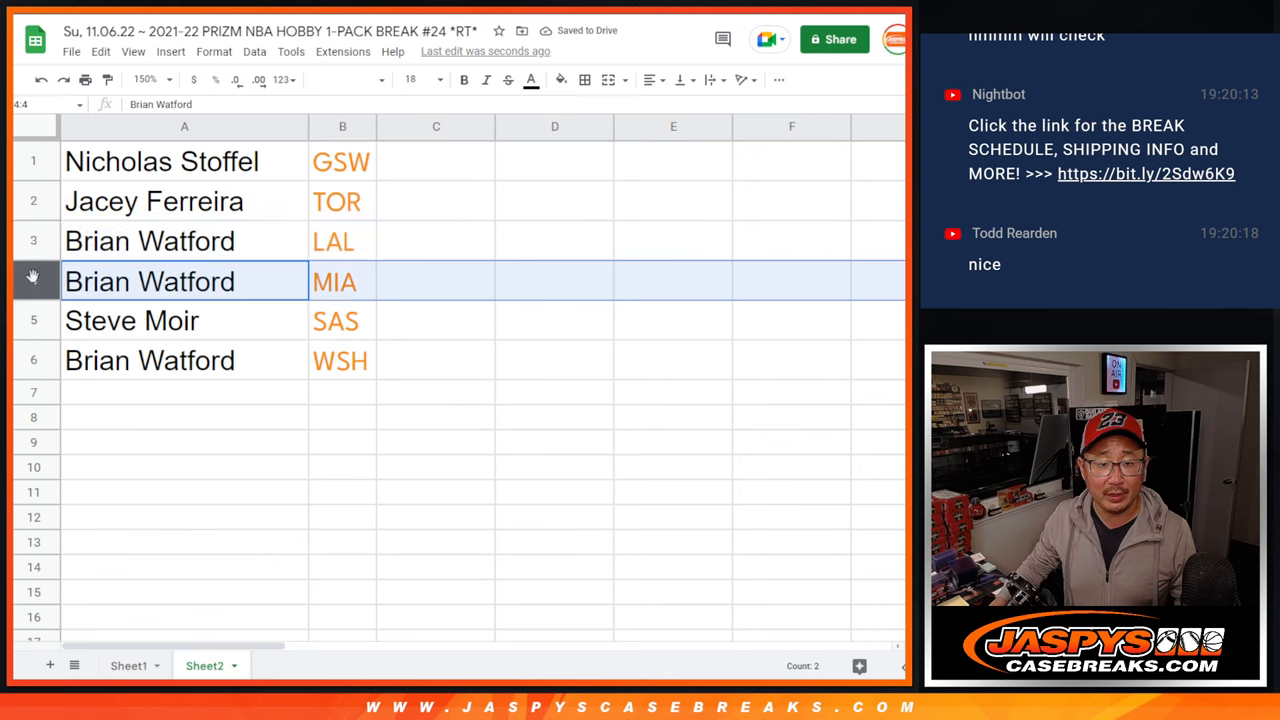
pyautogui.click(184, 360)
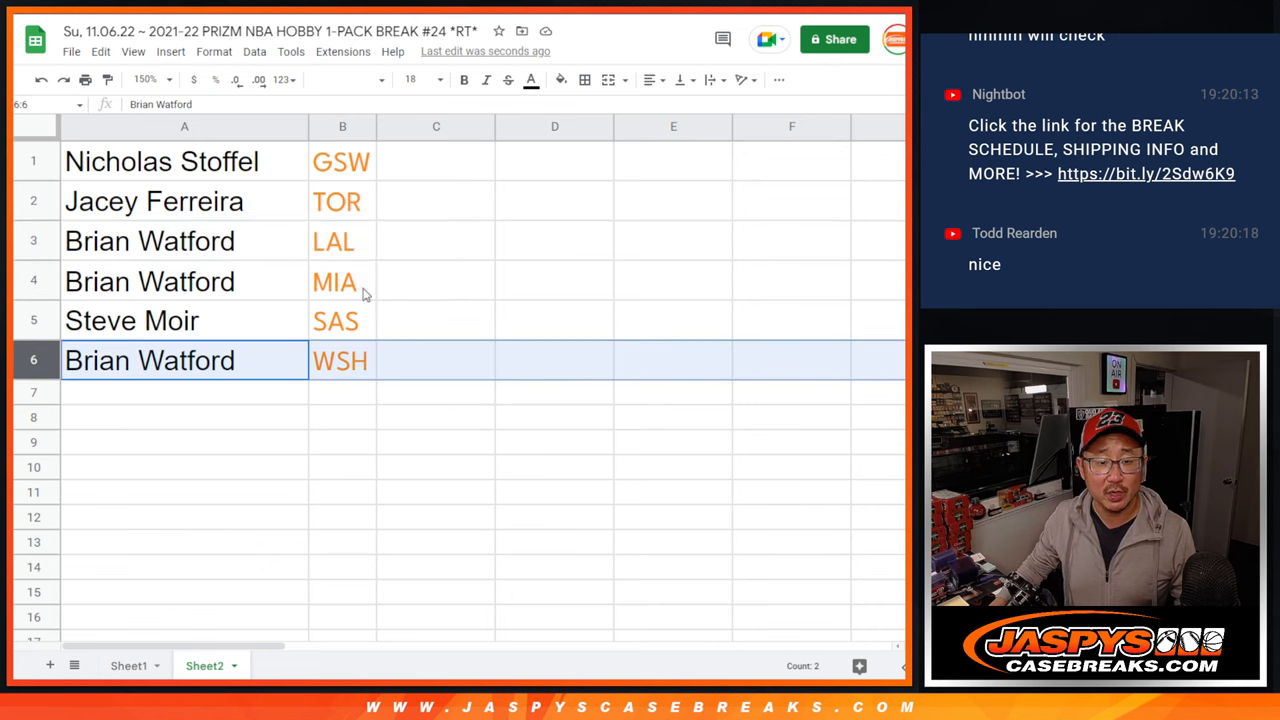
pyautogui.click(184, 161)
pyautogui.write('^')
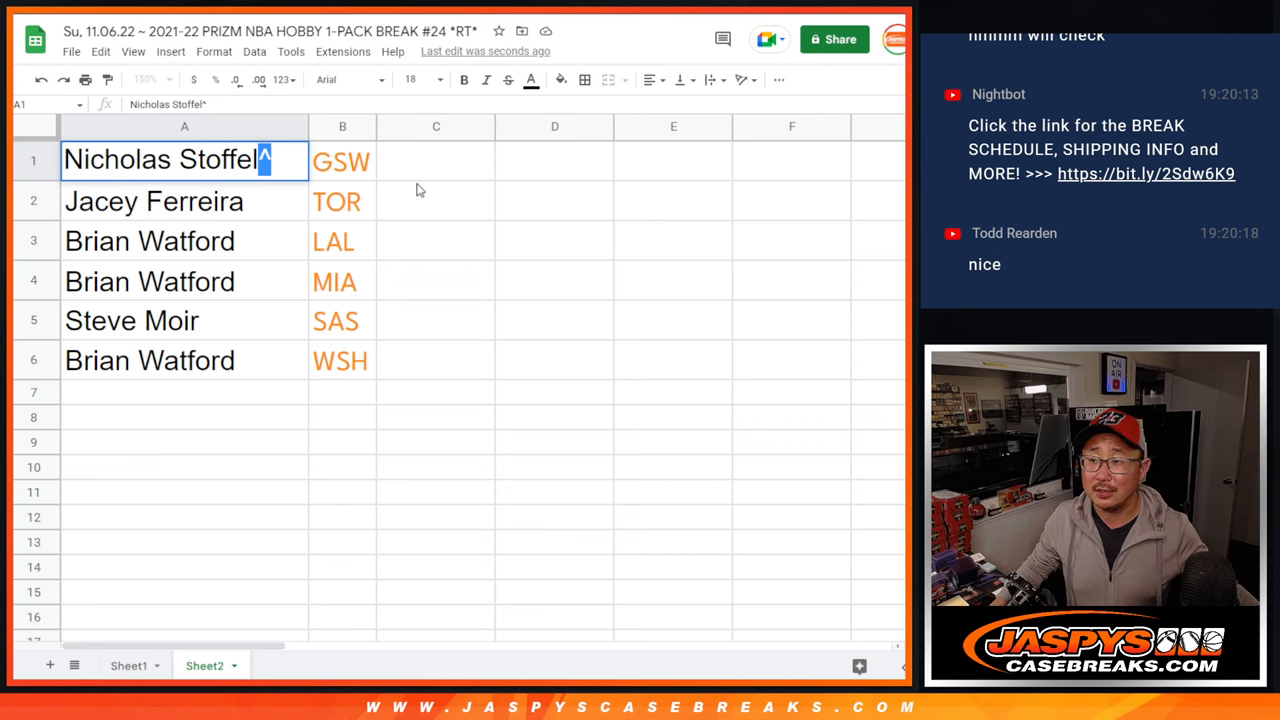
pyautogui.click(435, 161)
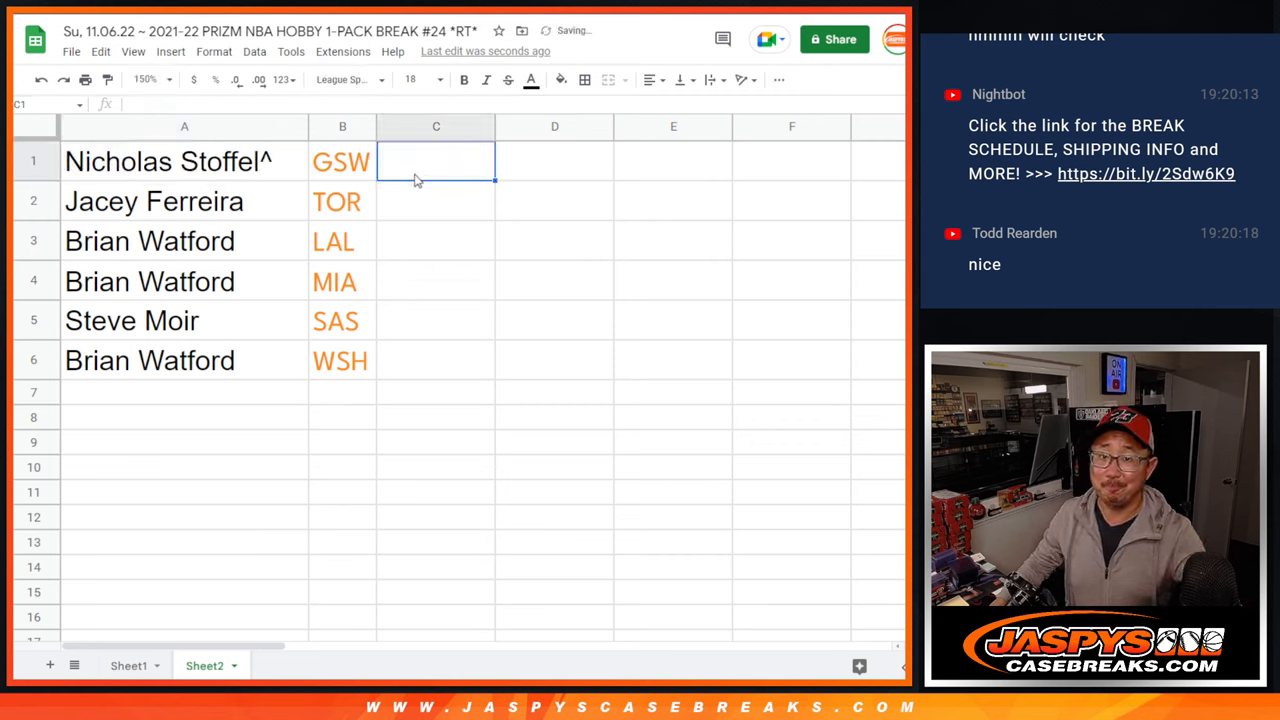